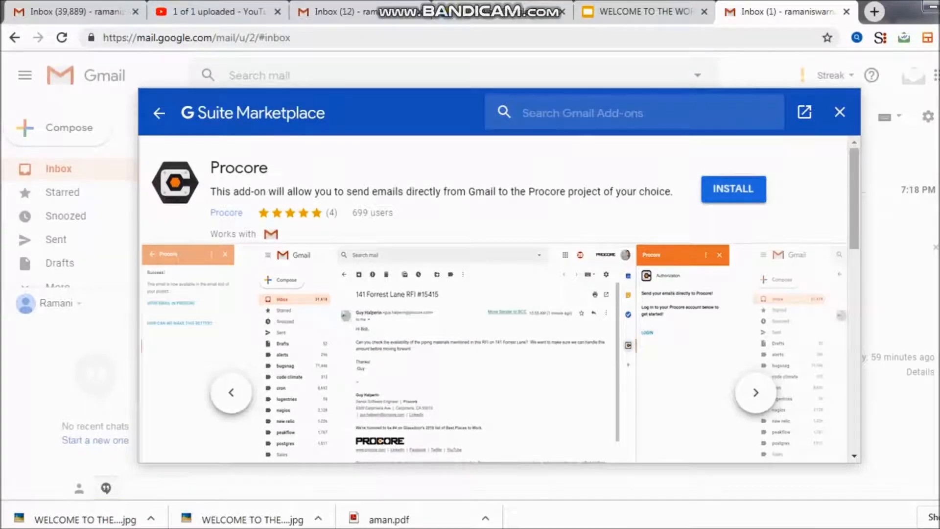
Advance the Procore screenshot carousel to the email-and-instructions-panel screenshot
{"action": "left_click", "coordinate": [749, 393]}
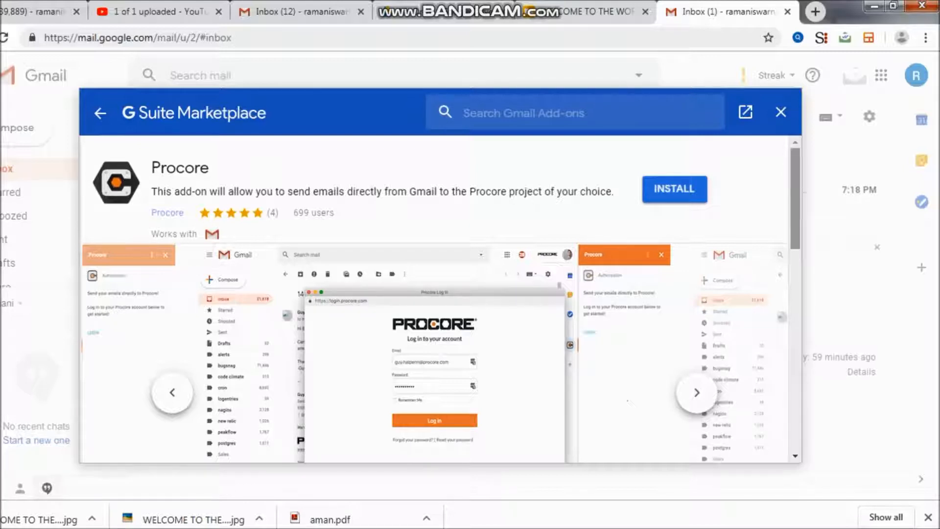
{"action": "scroll", "scroll_direction": "down", "scroll_amount": 3}
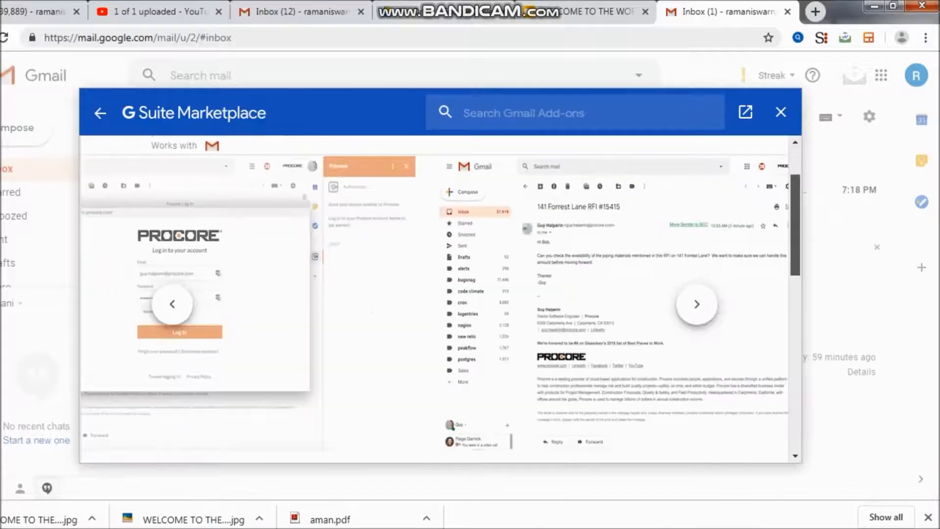
{"action": "left_click", "coordinate": [697, 304]}
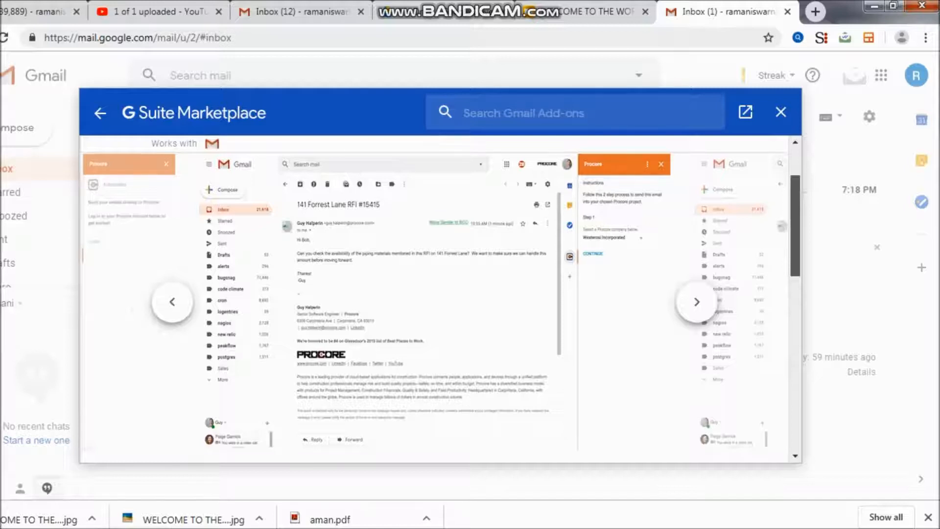
Scroll to the Procore Overview and expand its full description with READ MORE
{"action": "scroll", "scroll_direction": "down", "scroll_amount": 3}
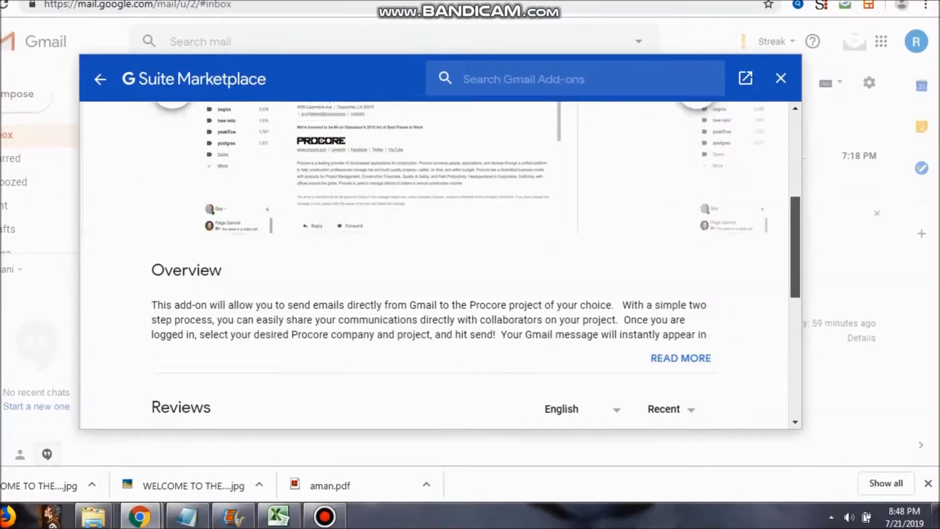
{"action": "scroll", "scroll_direction": "down", "scroll_amount": 3}
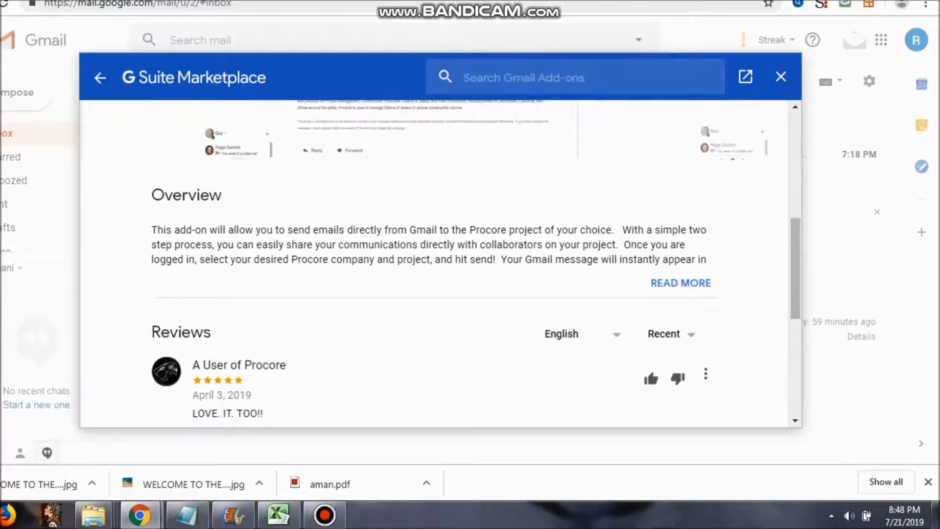
{"action": "left_click", "coordinate": [680, 283]}
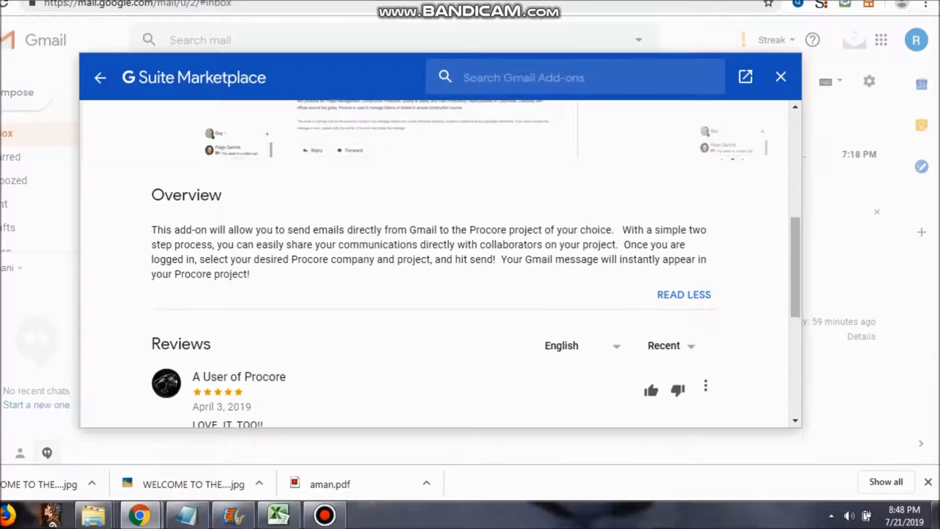